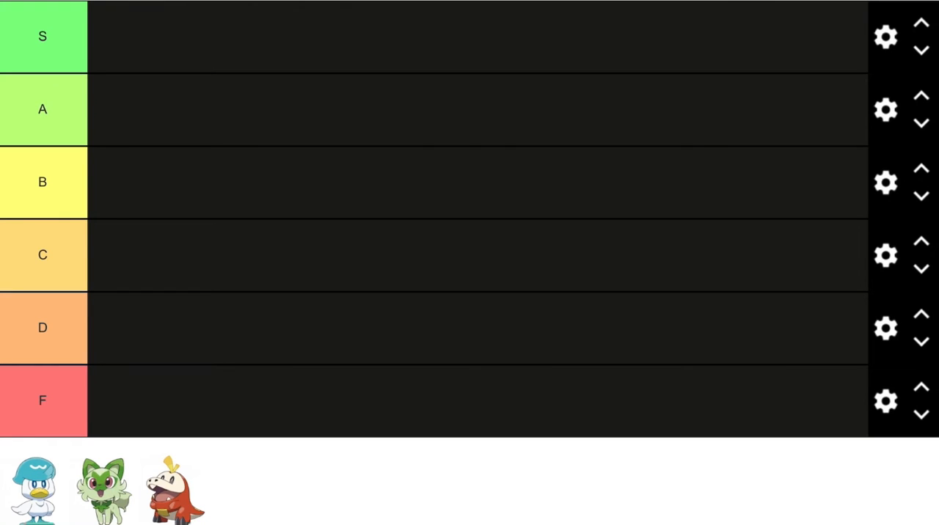
# Move the Quaxly image from the unranked bank into the B tier row
pyautogui.moveTo(35, 487); pyautogui.dragTo(257, 231)
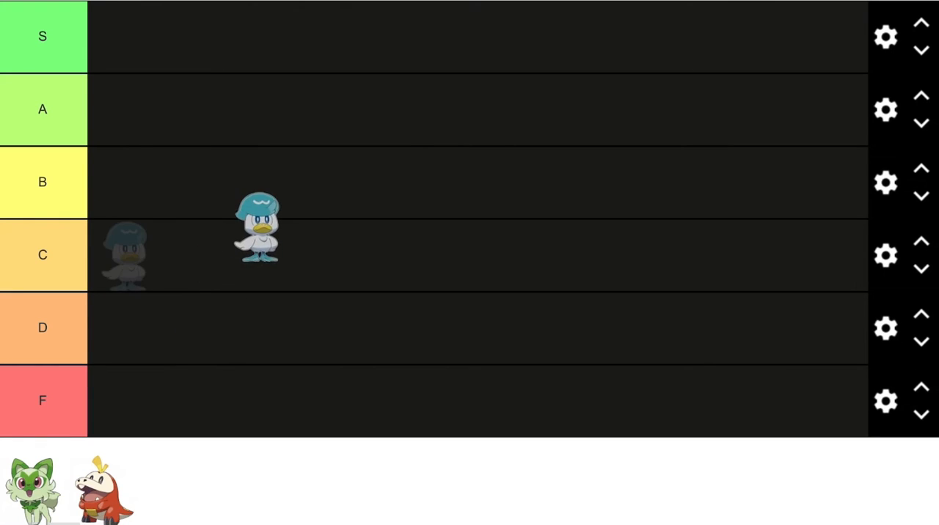
pyautogui.moveTo(257, 228); pyautogui.dragTo(125, 183)
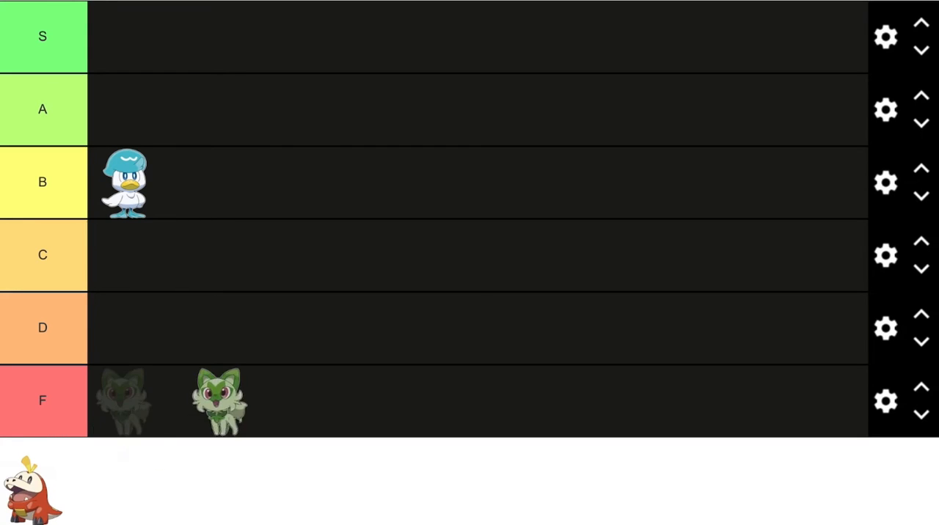
# Move the Sprigatito image from the unranked bank into the C tier row
pyautogui.moveTo(220, 399); pyautogui.dragTo(491, 301)
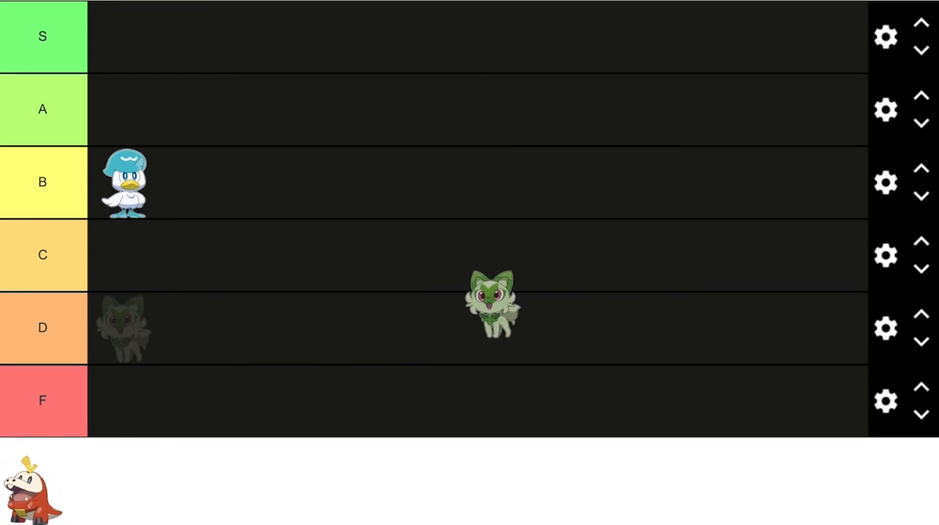
pyautogui.moveTo(492, 301); pyautogui.dragTo(125, 255)
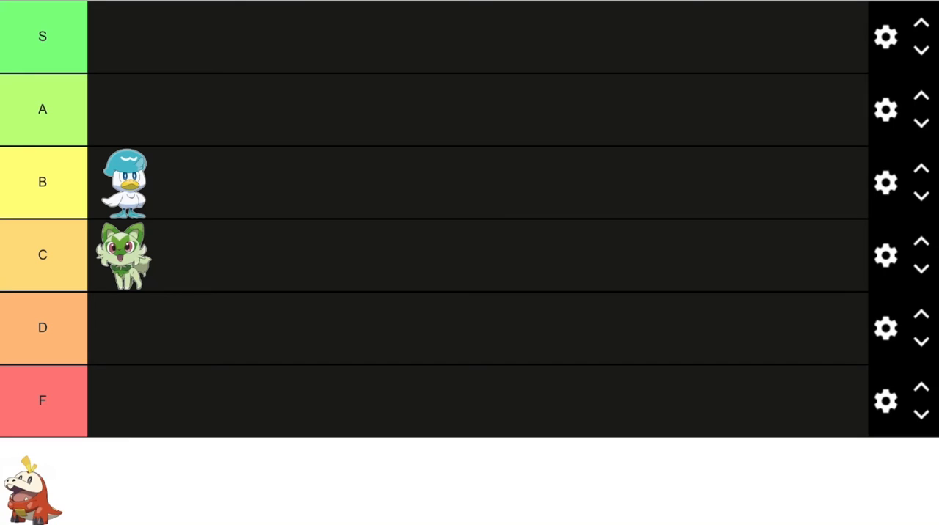
# Move the Fuecoco image into the S tier row, completing the ranking
pyautogui.moveTo(30, 487); pyautogui.dragTo(123, 36)
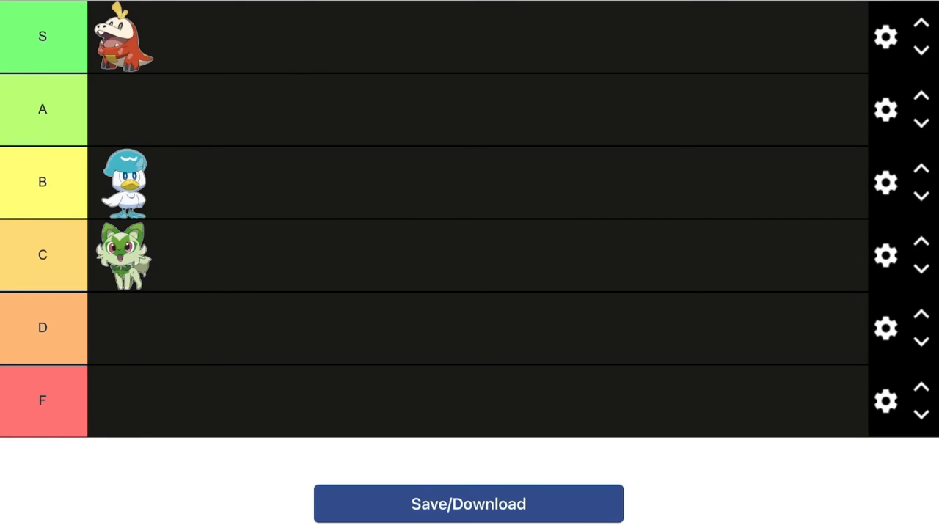